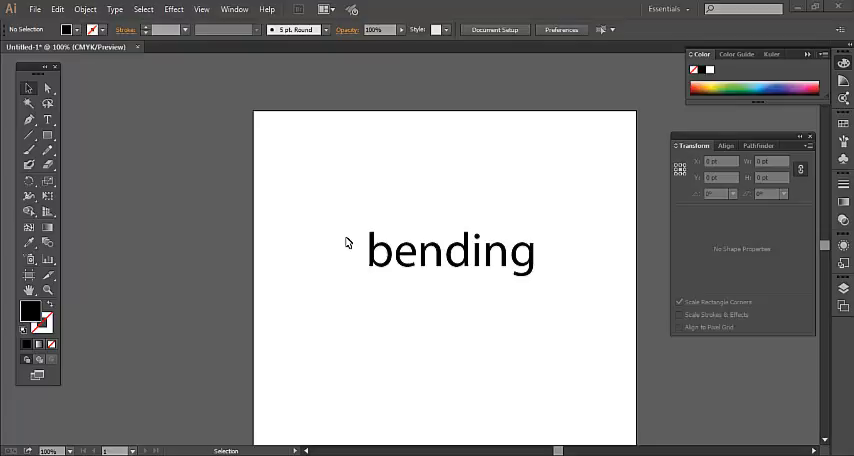
pyautogui.moveTo(355, 236)
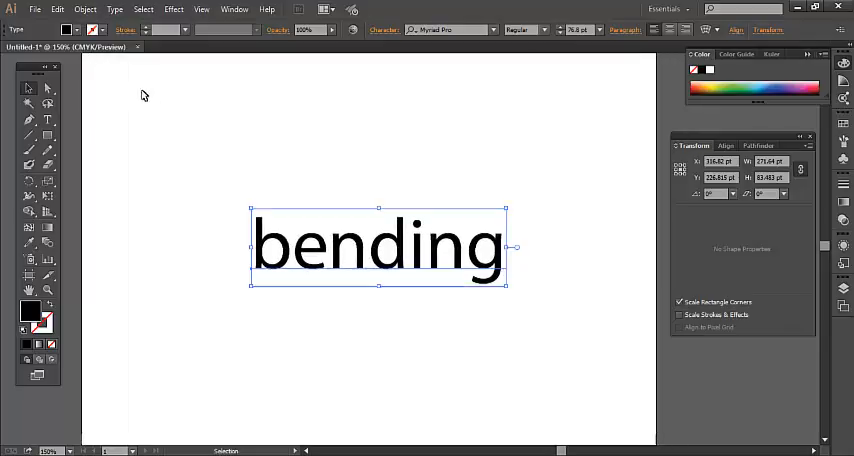
pyautogui.click(49, 66)
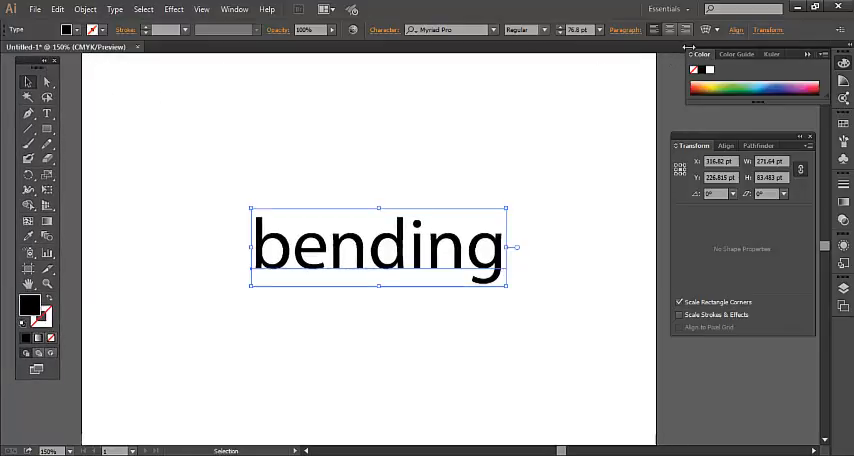
pyautogui.moveTo(259, 166)
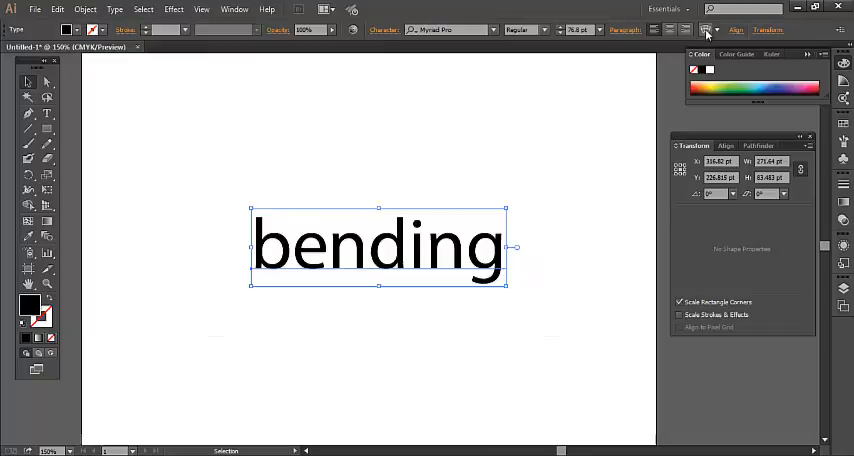
pyautogui.moveTo(706, 33)
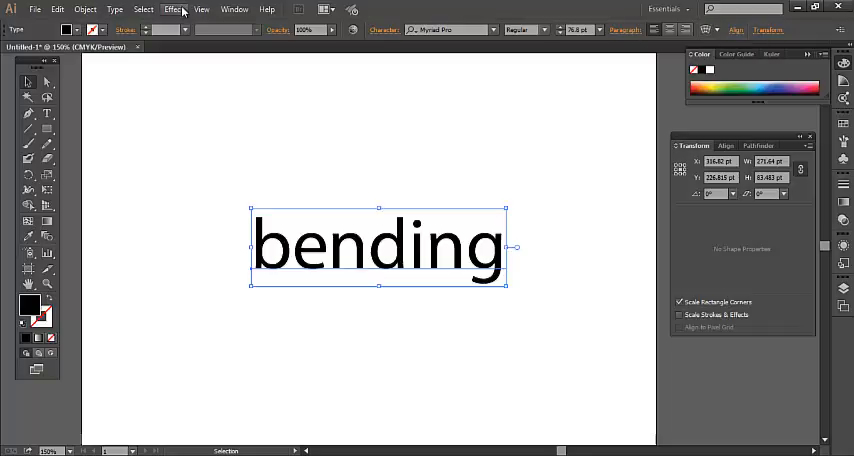
# - Preview 'bending' bent upward with the Arc warp at 50% bend
pyautogui.click(173, 9)
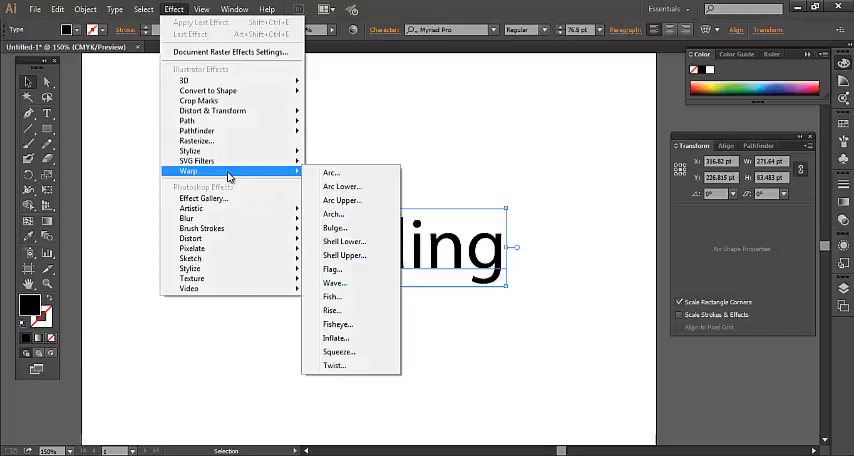
pyautogui.moveTo(333, 172)
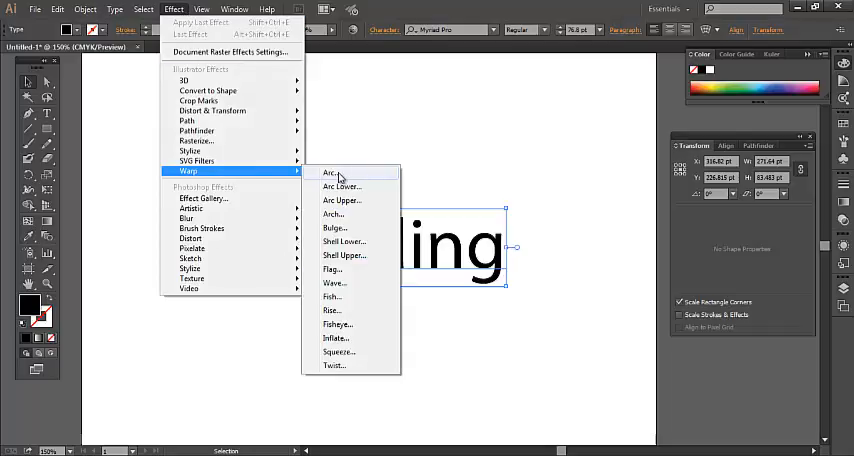
pyautogui.click(331, 172)
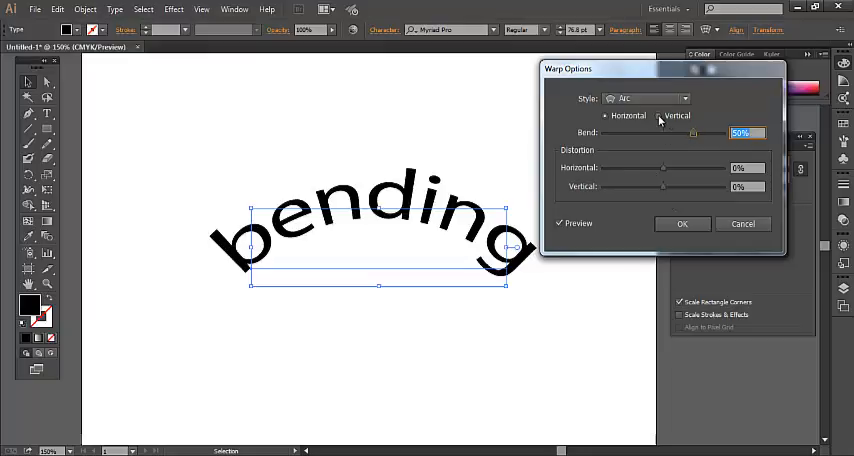
pyautogui.click(658, 116)
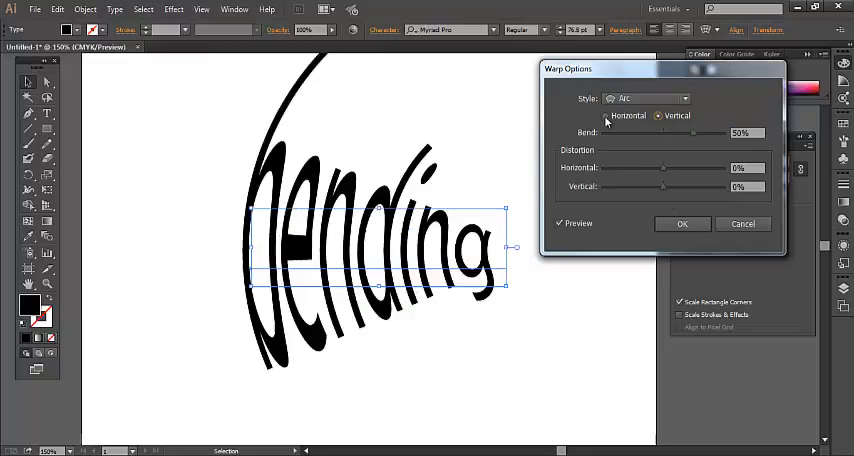
pyautogui.click(605, 116)
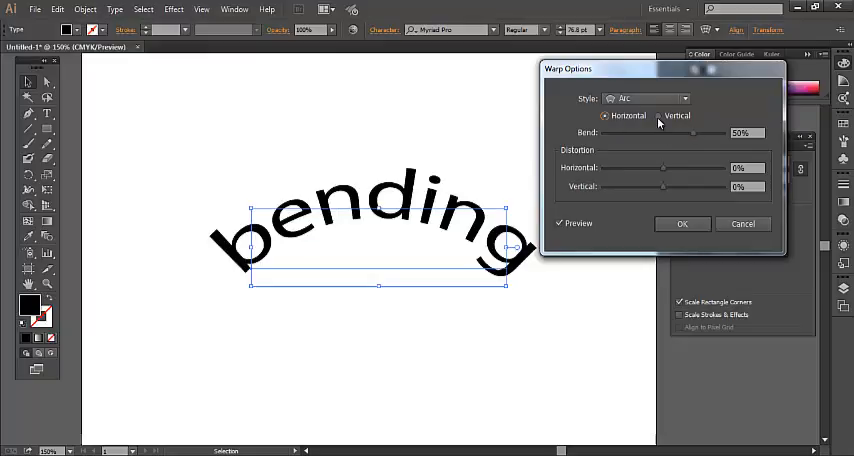
pyautogui.click(658, 115)
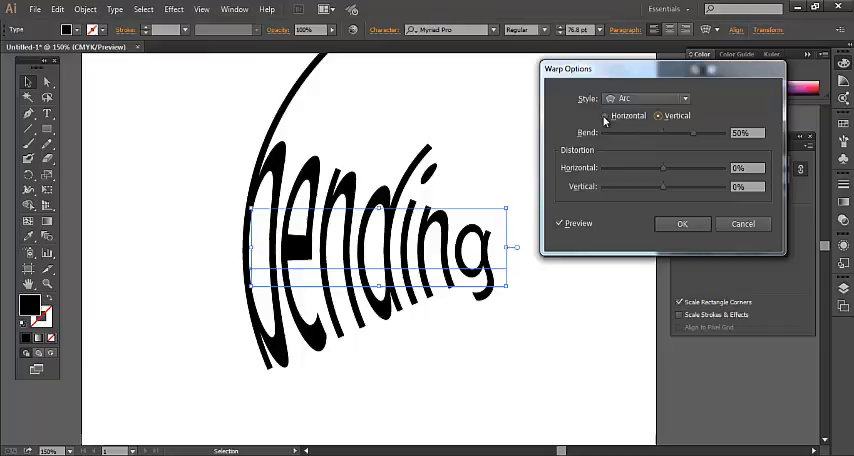
pyautogui.click(605, 115)
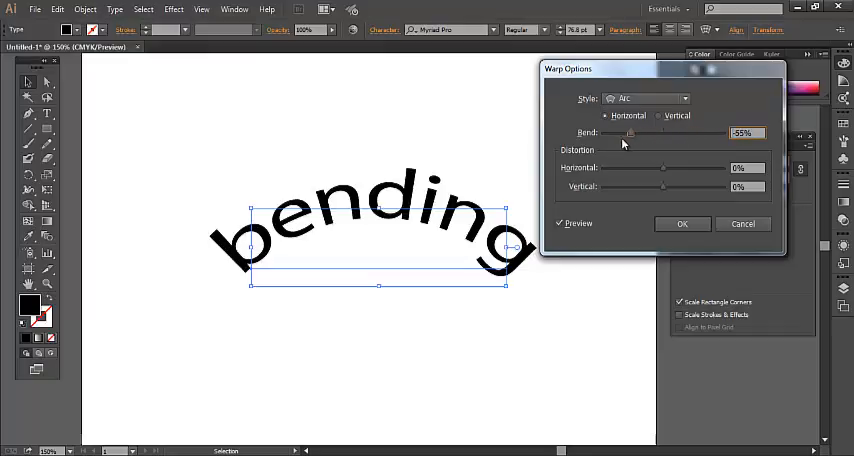
# - Adjust the Arc warp Bend slider through several values, ending at 53%
pyautogui.moveTo(630, 133); pyautogui.dragTo(697, 133)
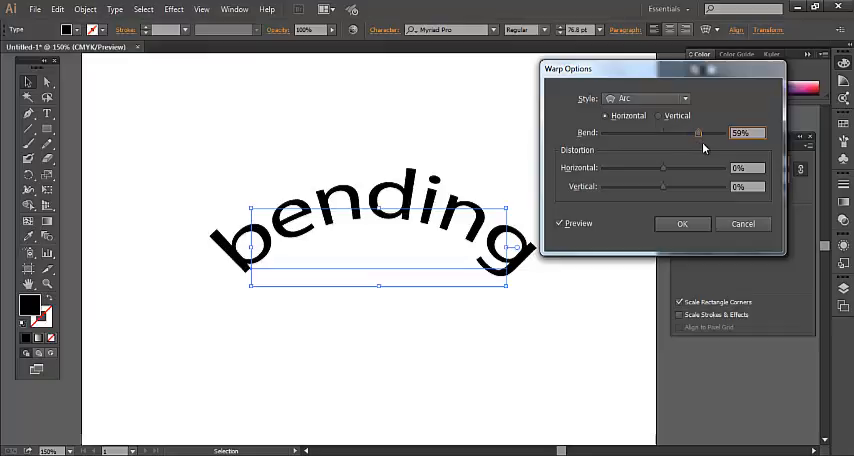
pyautogui.moveTo(697, 133); pyautogui.dragTo(665, 133)
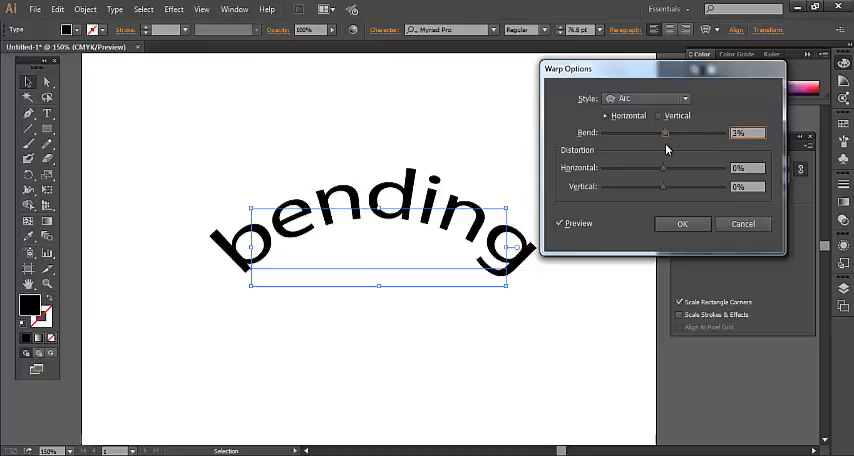
pyautogui.moveTo(663, 133); pyautogui.dragTo(679, 133)
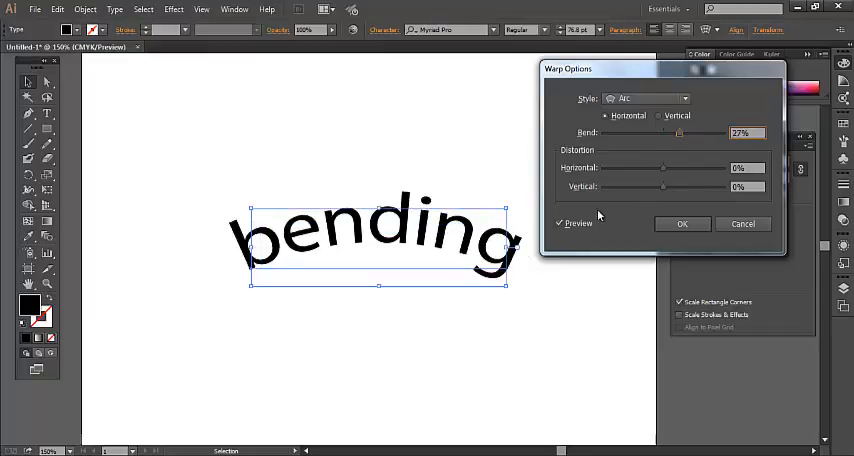
pyautogui.moveTo(680, 133); pyautogui.dragTo(690, 133)
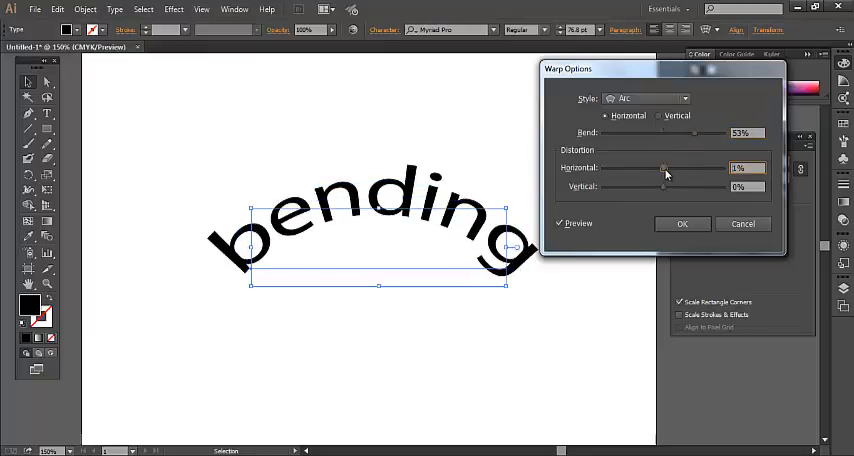
# - Return Horizontal Distortion to 0% and confirm the 53% Arc warp
pyautogui.moveTo(666, 169); pyautogui.dragTo(693, 169)
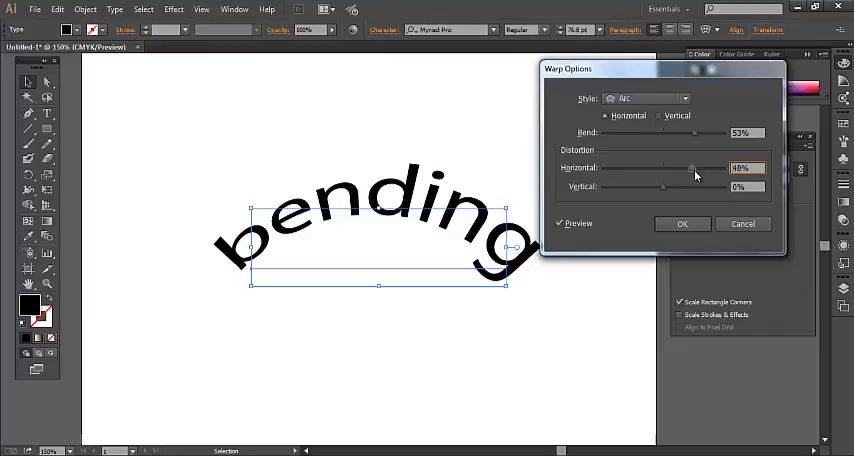
pyautogui.moveTo(690, 168); pyautogui.dragTo(625, 168)
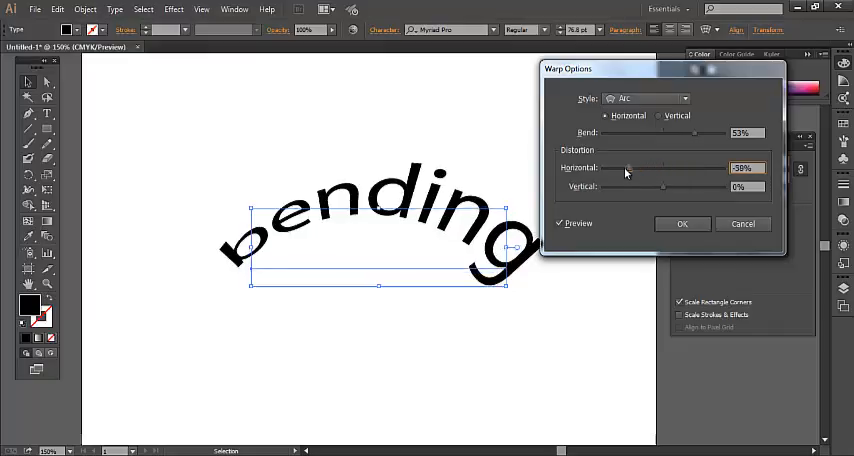
pyautogui.moveTo(625, 168); pyautogui.dragTo(665, 168)
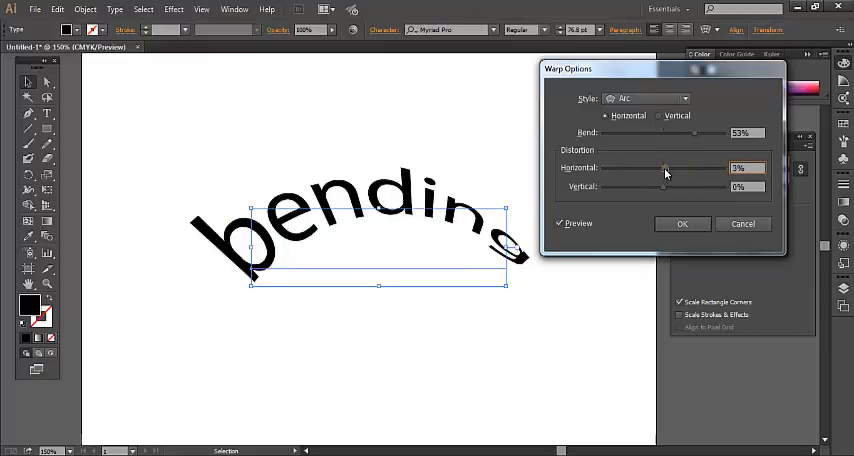
pyautogui.moveTo(670, 167); pyautogui.dragTo(663, 167)
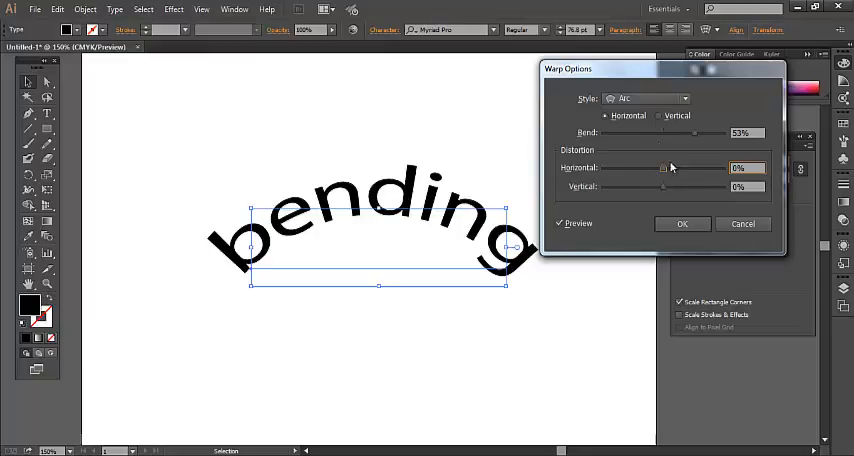
pyautogui.click(682, 223)
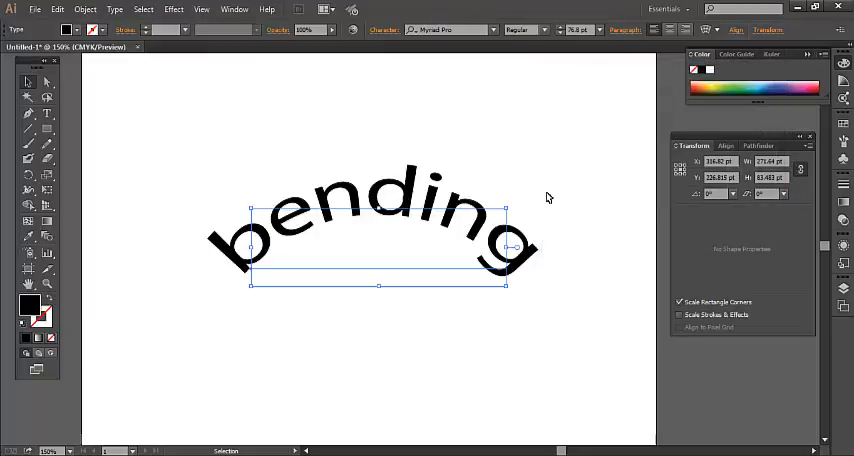